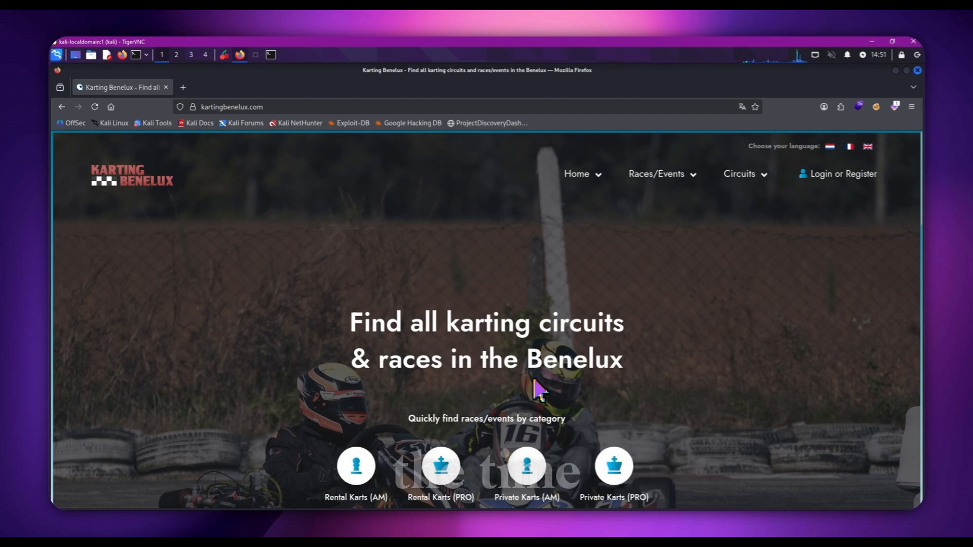
Type a *kartingbenelux.com wildcard entry below the in-scope domain URL in the Scope note.
scroll(down, 3)
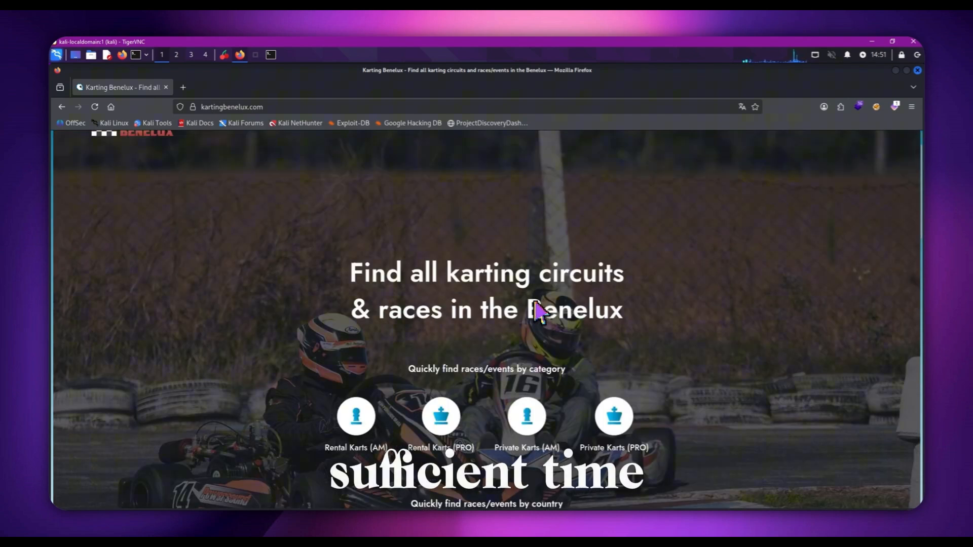
scroll(down, 3)
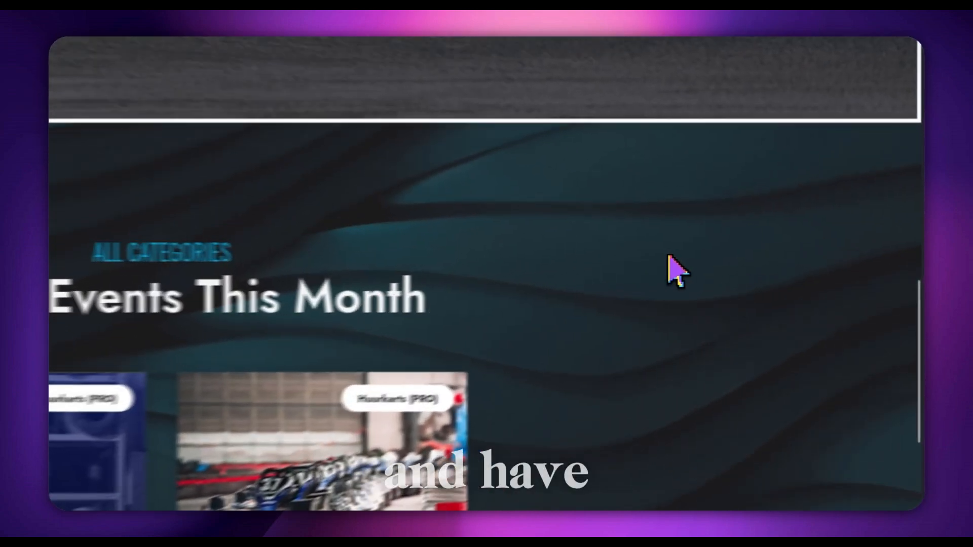
scroll(down, 3)
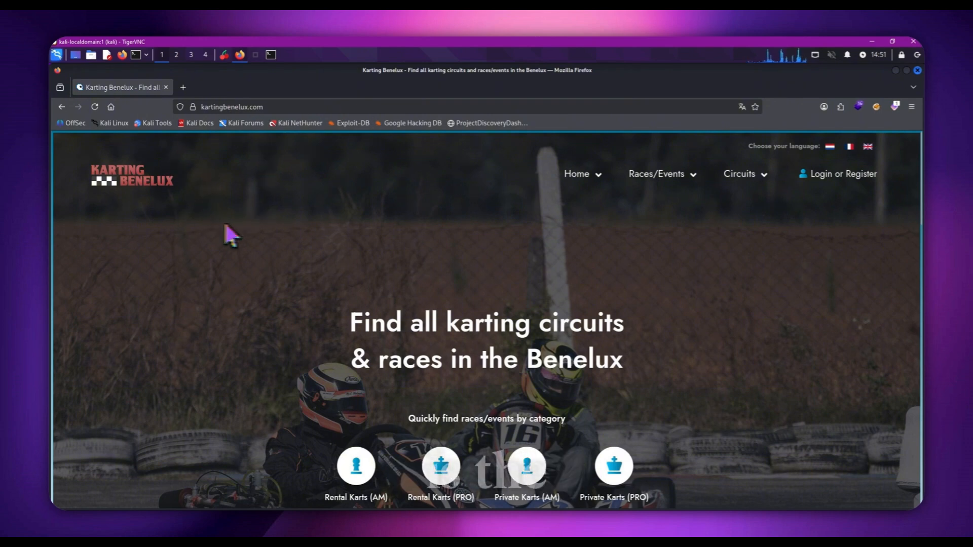
mouse_move(282, 210)
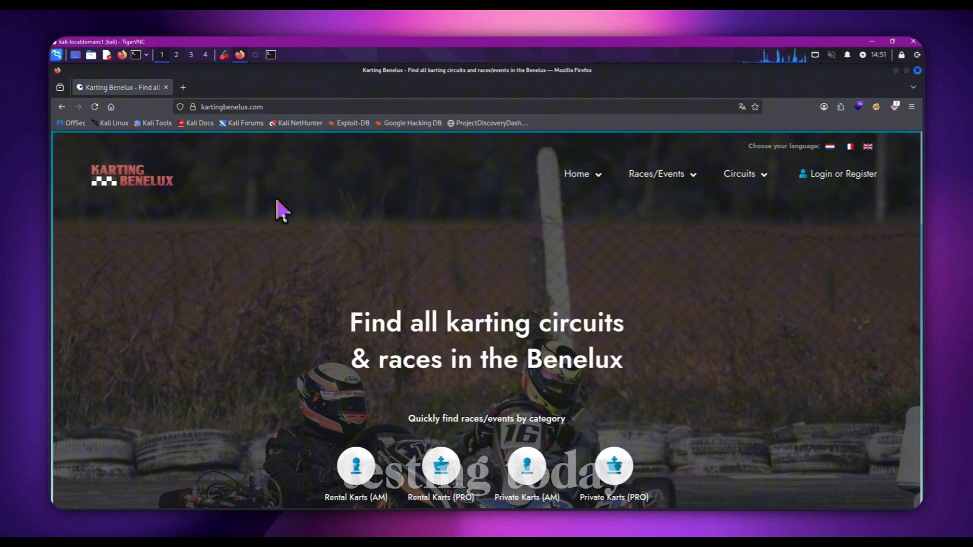
scroll(down, 3)
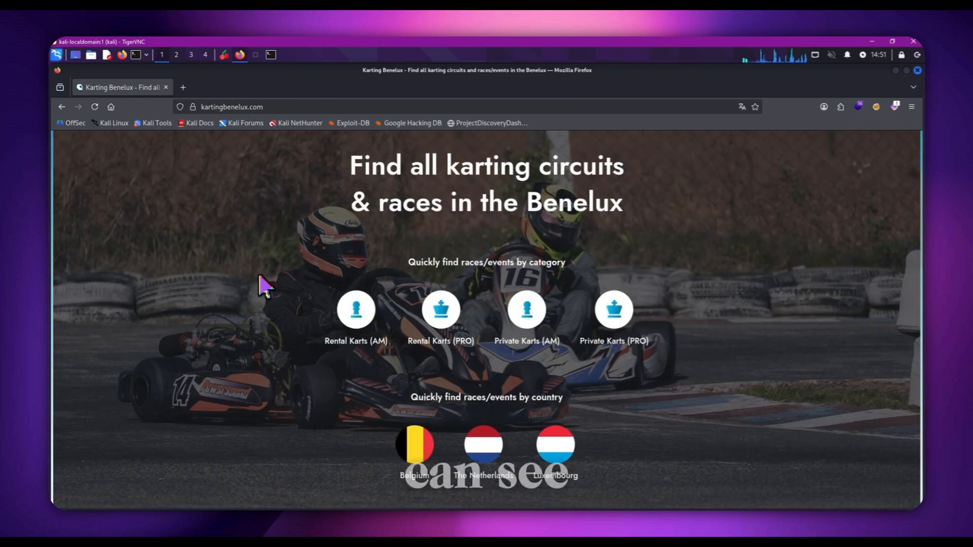
scroll(down, 3)
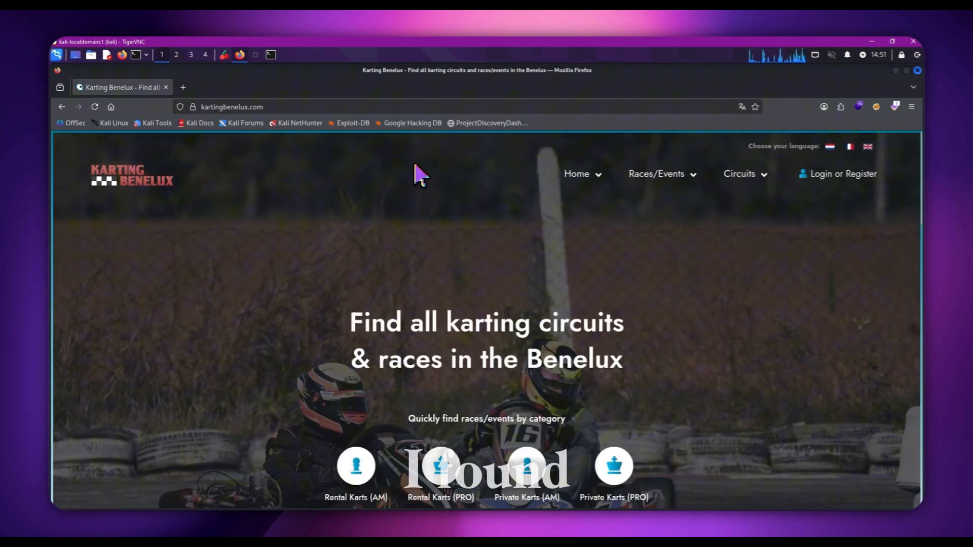
mouse_move(289, 90)
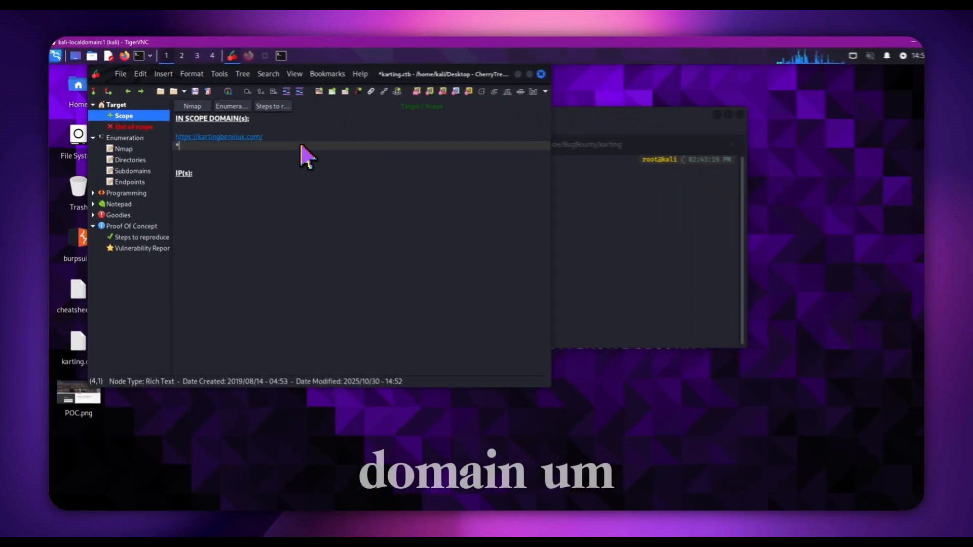
text(ka)
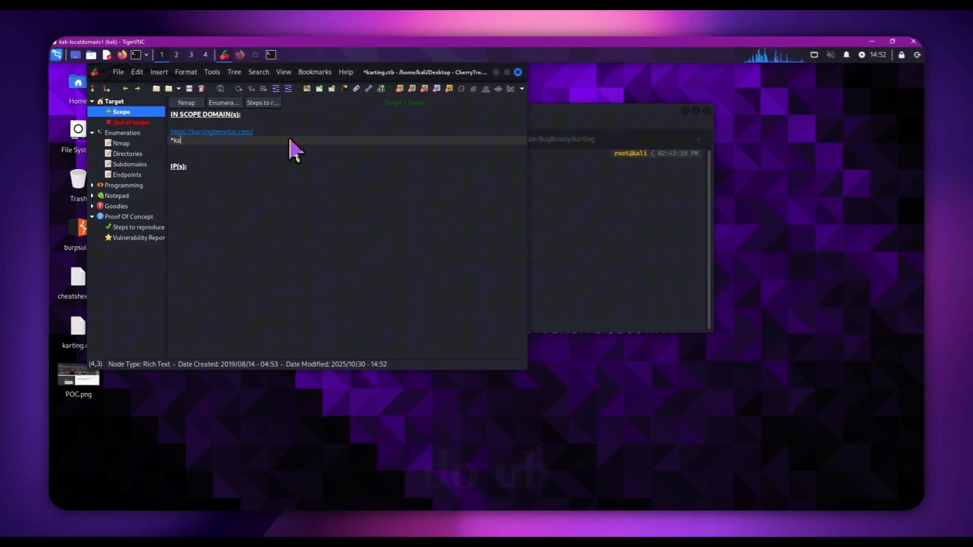
text(rting)
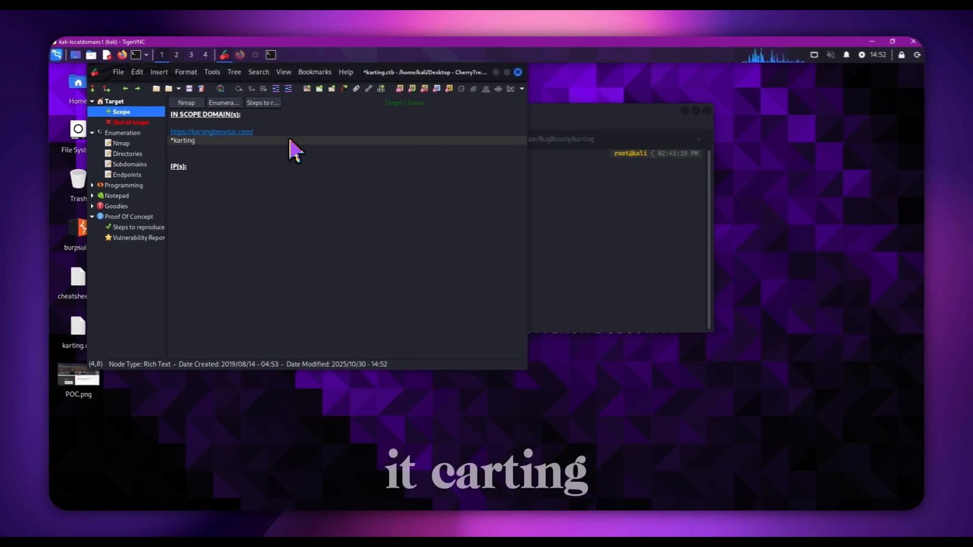
text(benelux)
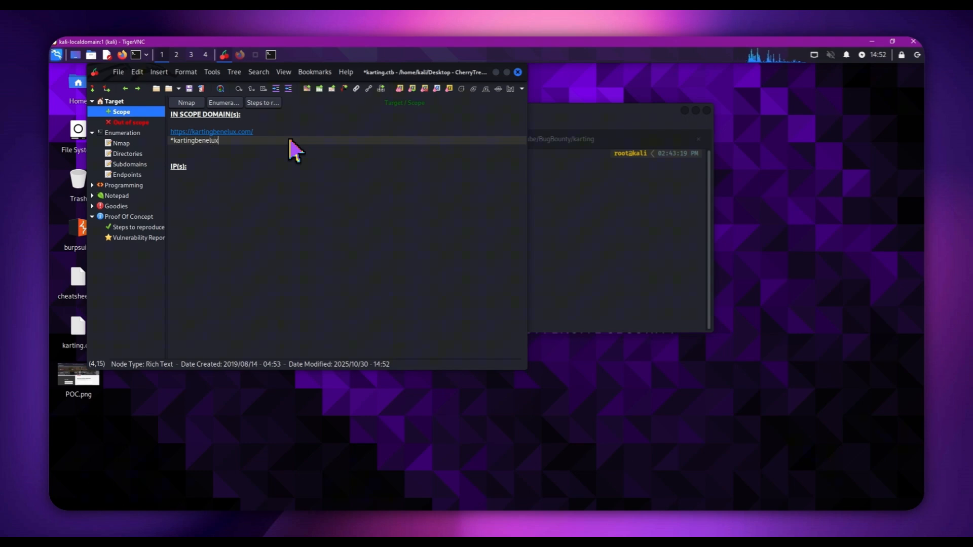
text(.com)
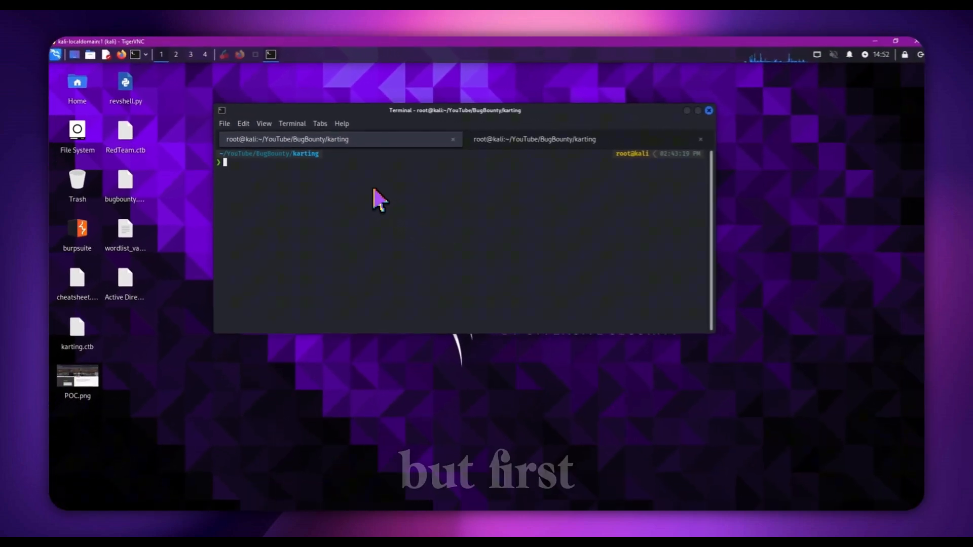
Export target=kartingbenelux.com and run subfinder on $target, writing results to domain1.txt.
text(sudo assetfinder -subs-only $target > domains2.txt)
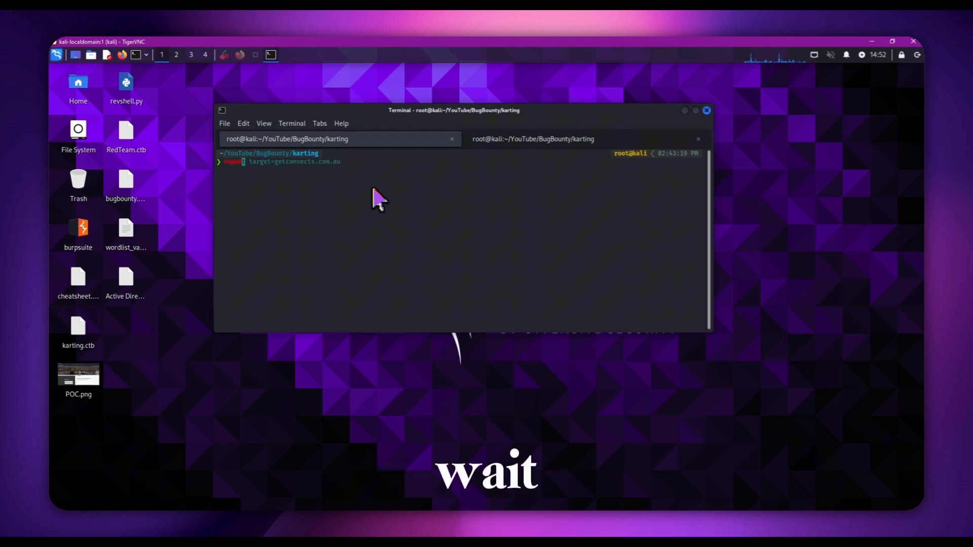
text(export target=kartingbenelux.com)
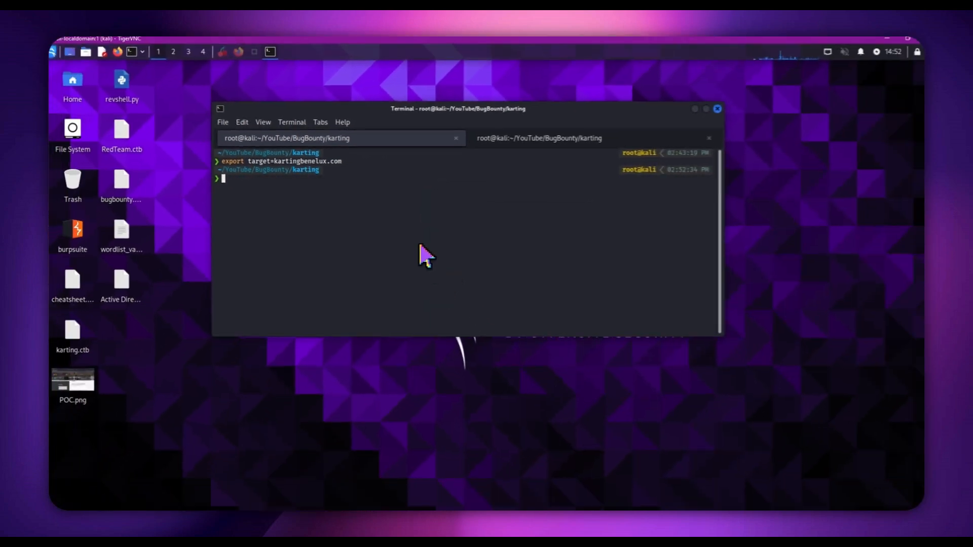
text(sudo assetfinder -subs-only $target > domains2.txt)
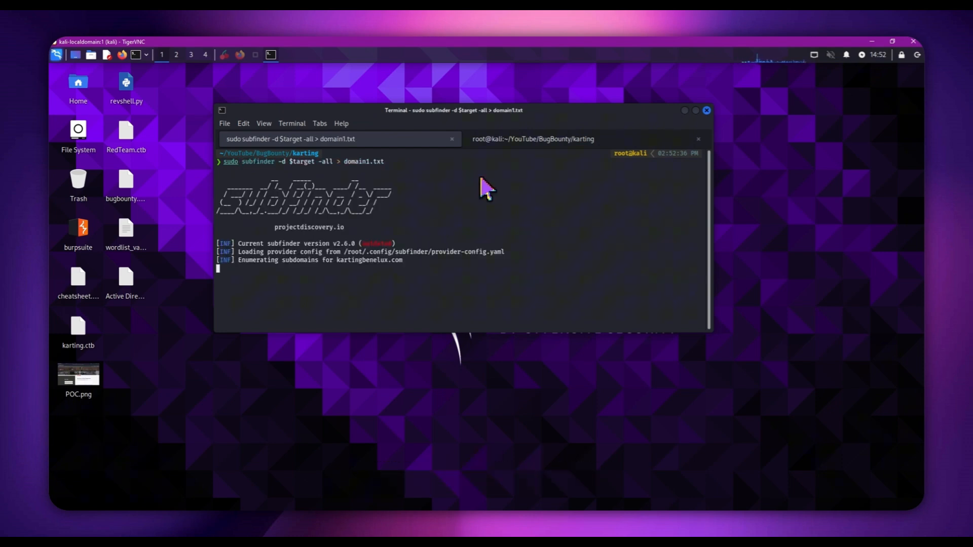
mouse_move(465, 192)
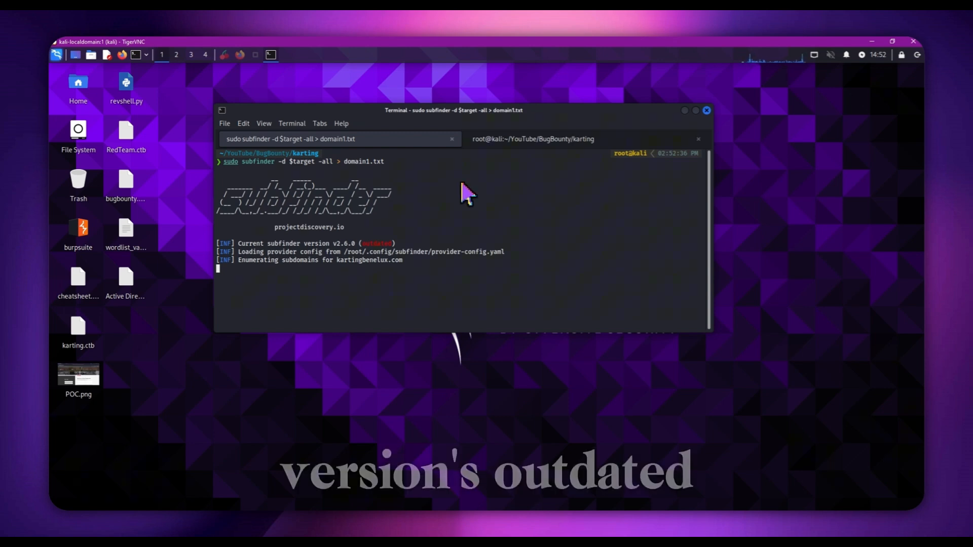
mouse_move(437, 225)
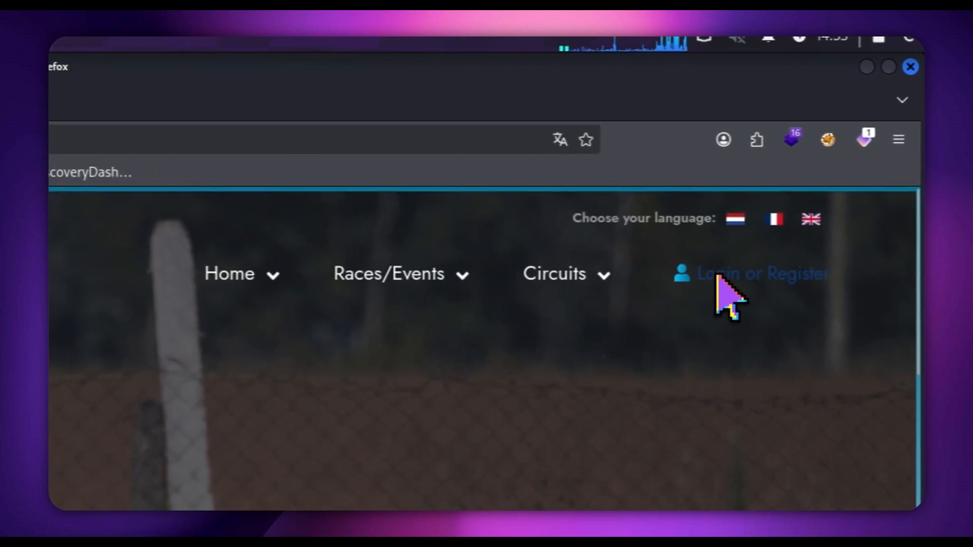
Open Karting Benelux's Dutch 'Login or Register' page and scroll through it.
click(751, 273)
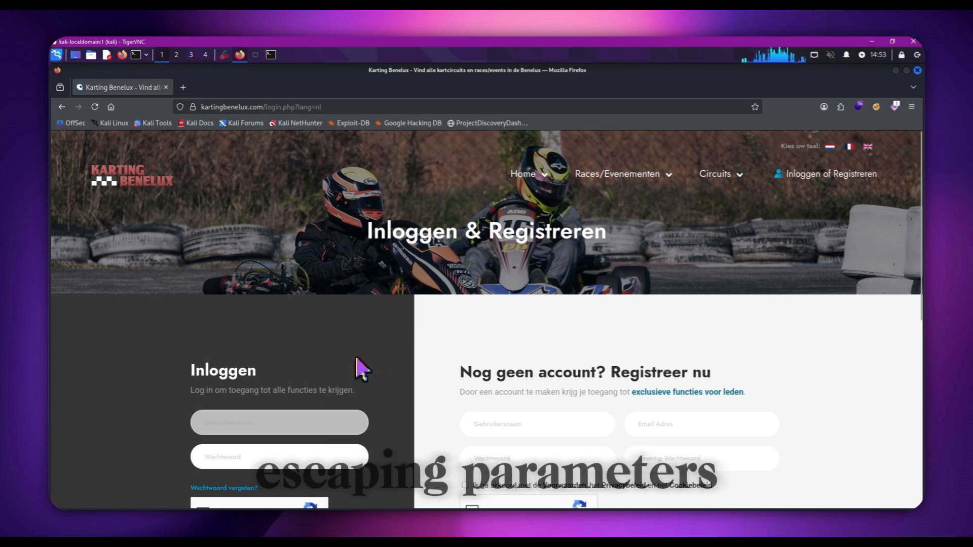
scroll(down, 3)
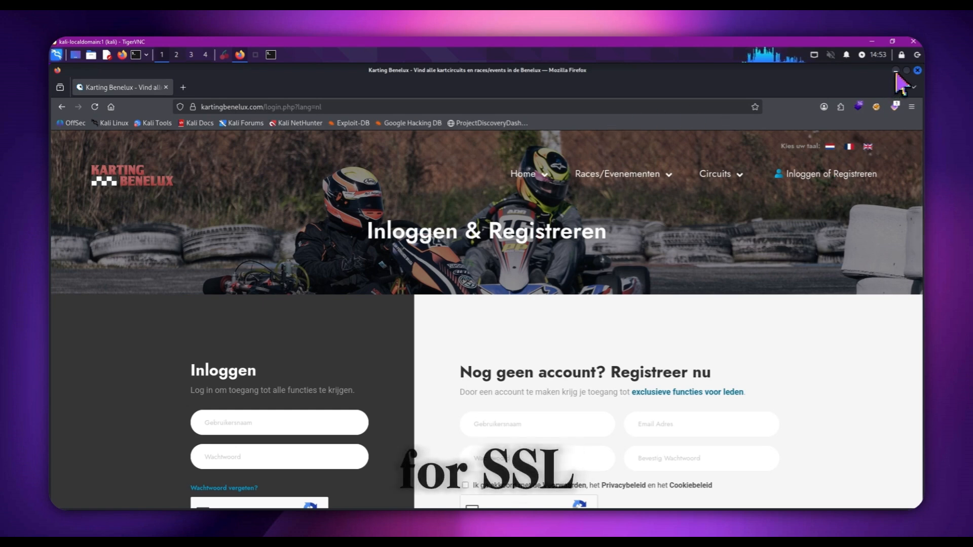
mouse_move(274, 404)
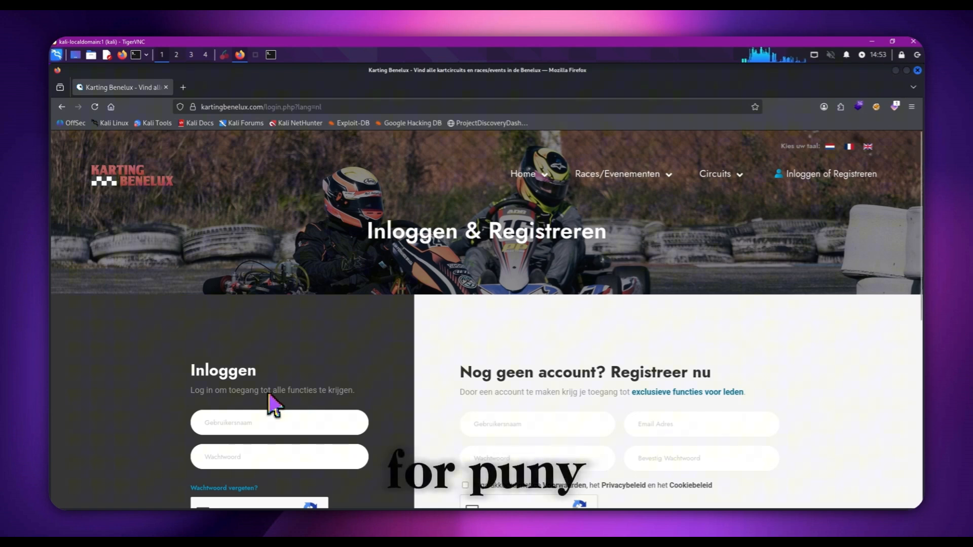
mouse_move(428, 345)
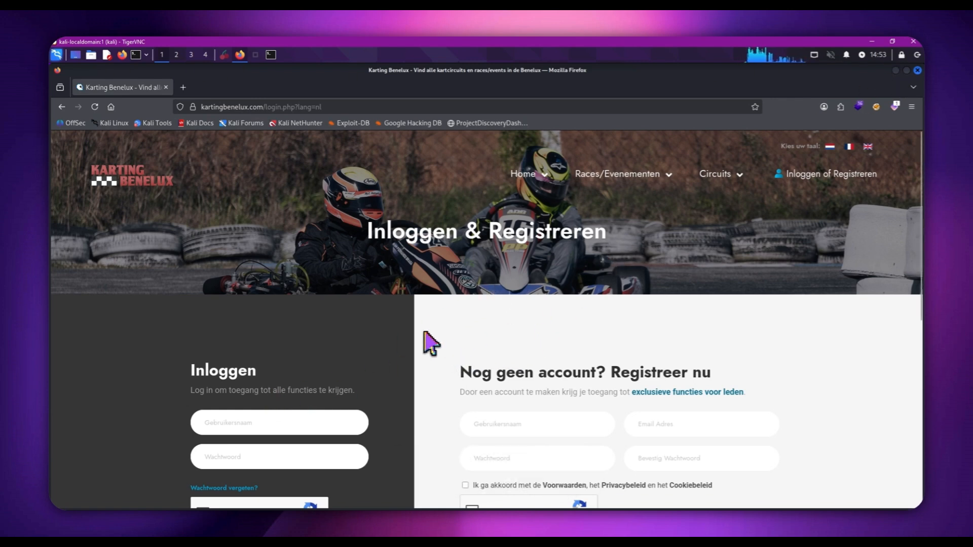
scroll(down, 3)
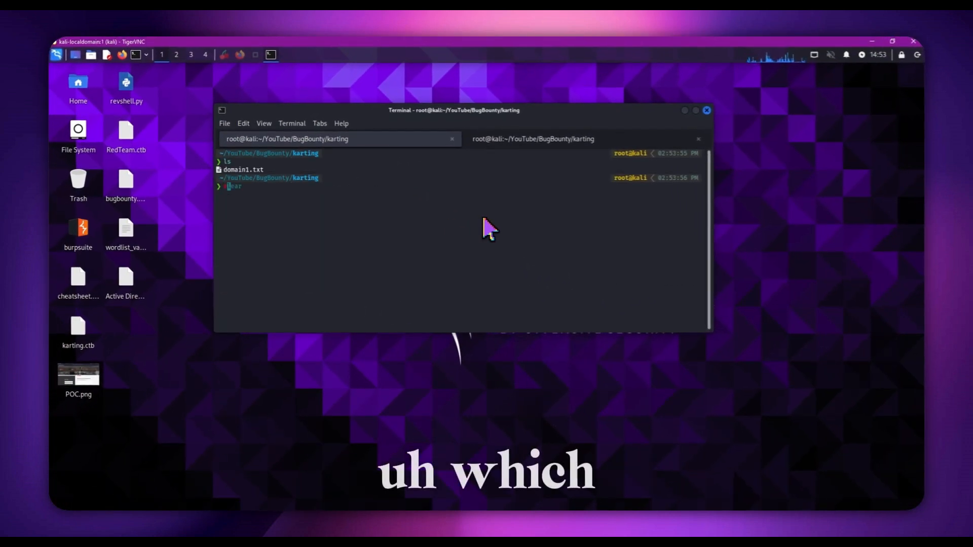
Run assetfinder -subs-only against $target, saving the extra subdomains to domains2.txt.
text(cat domain1.txt | httpx -sc > status.txt)
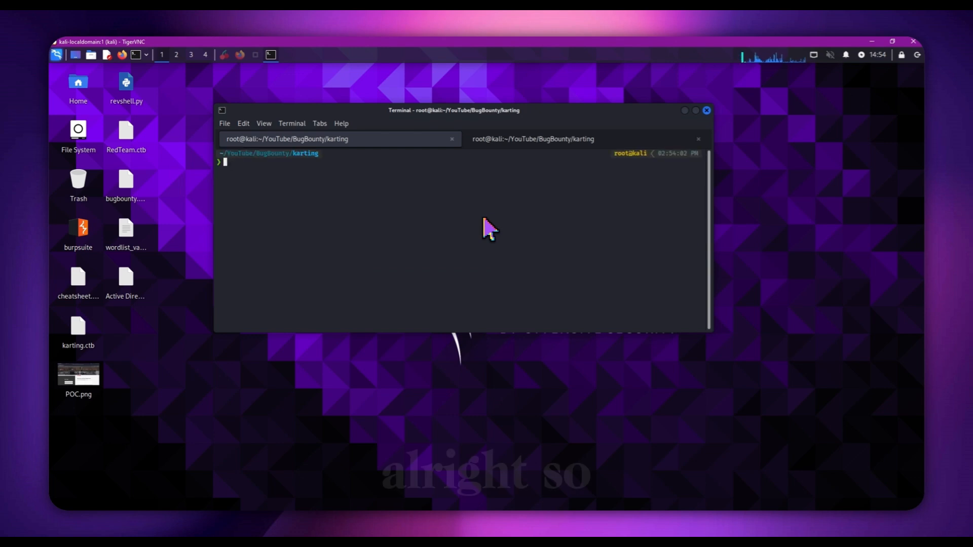
text(sudo assetfinder -subs-only $target > domains2.txt)
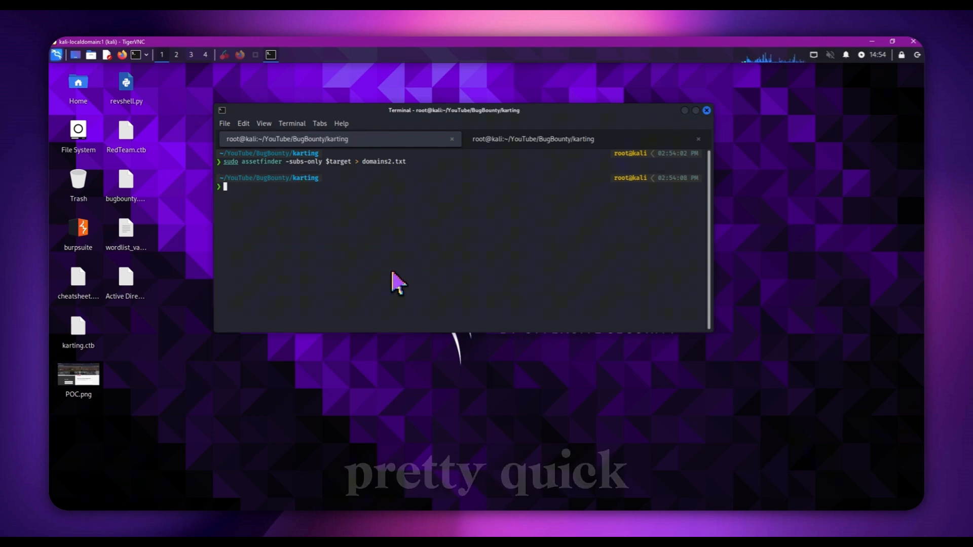
text(cat)
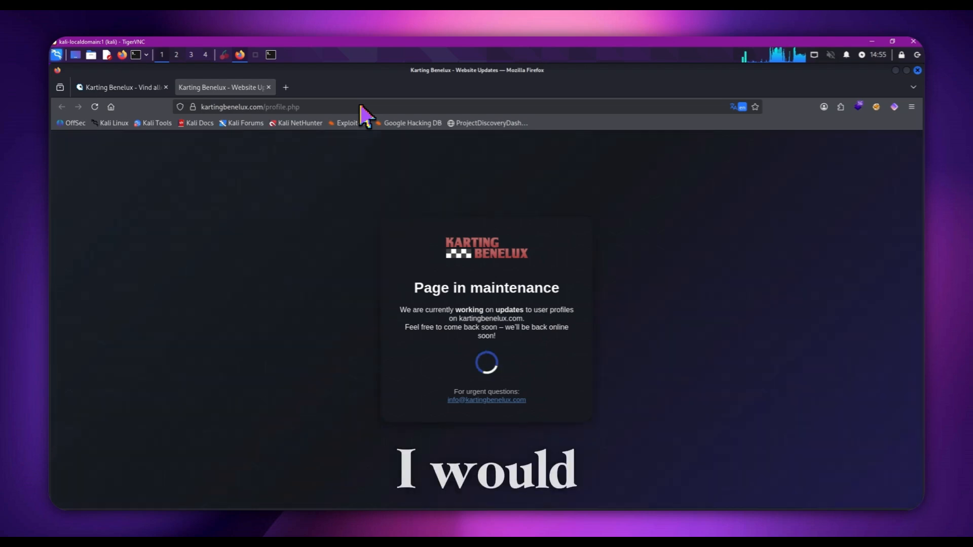
Append /?2 to the kartingbenelux.com profile page address.
click(248, 107)
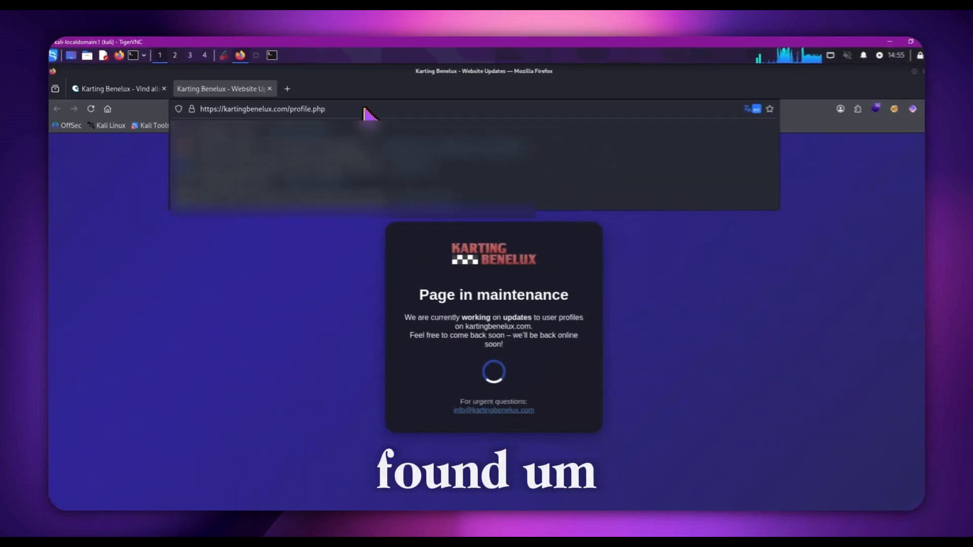
text(/?2)
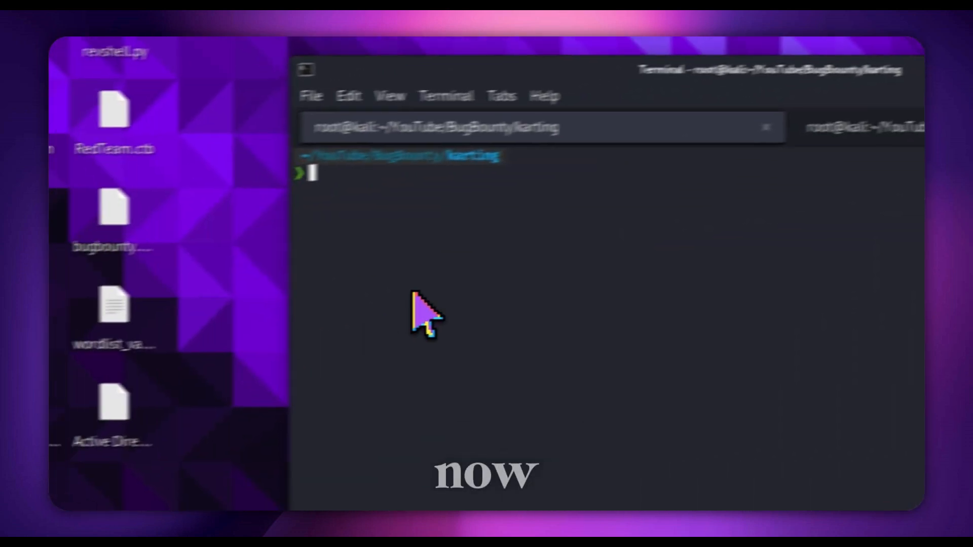
Remove the ferox state file and merge domain1.txt and domains2.txt into domains.txt with sort -u.
text(ls)
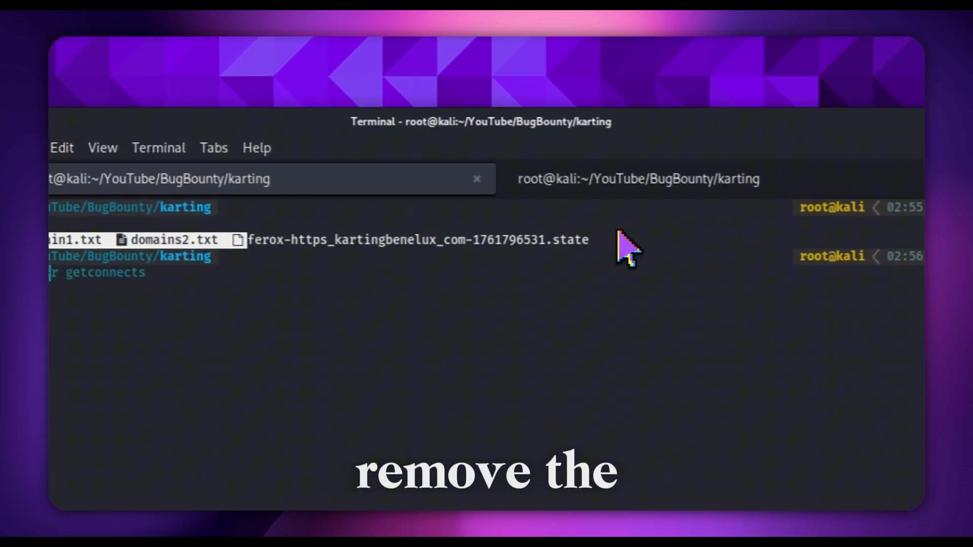
right_click(627, 249)
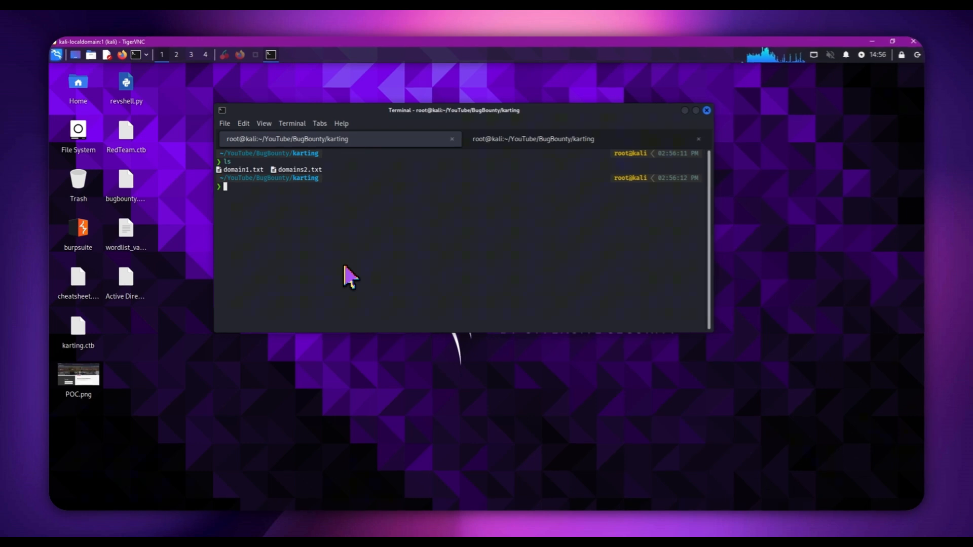
text(sort -u domain1.txt domains2.txt > domains.txt)
text(xsser -u "https://kartingbenelux.com/login.php?lang=XSS")
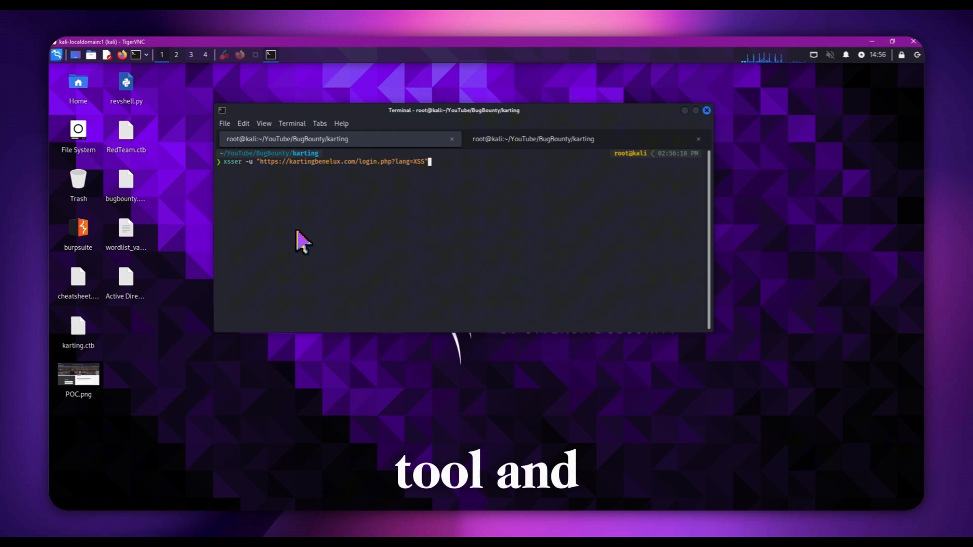
mouse_move(419, 183)
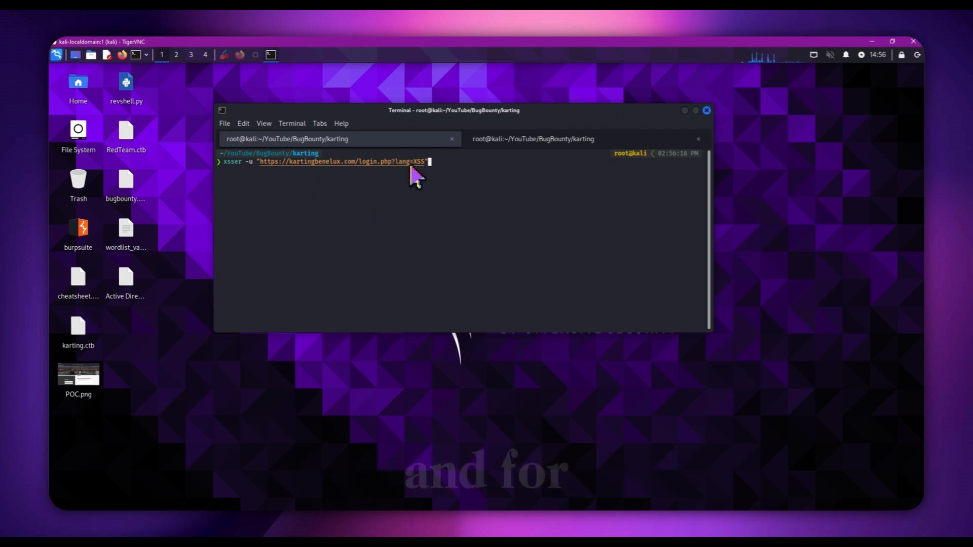
mouse_move(432, 180)
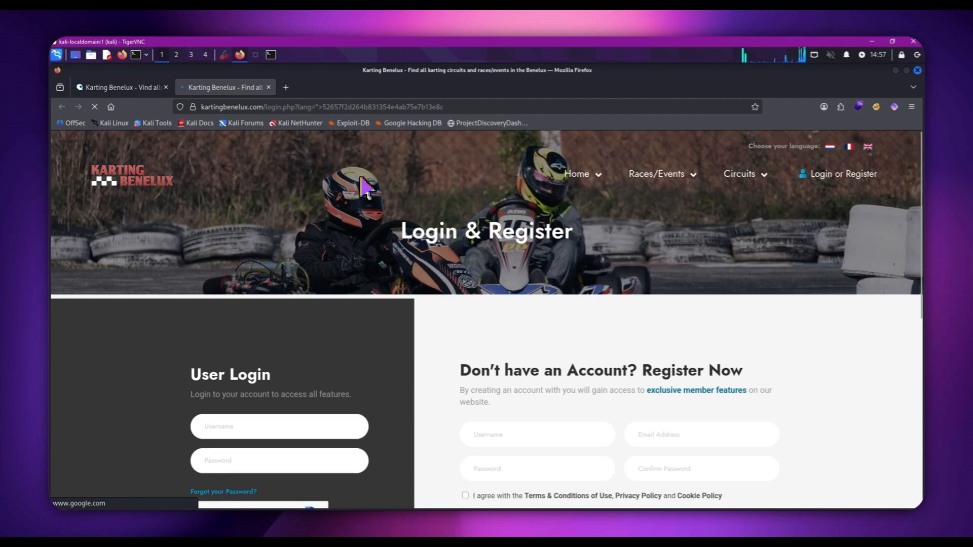
View the page source of login.php loaded with the marker in lang.
scroll(down, 3)
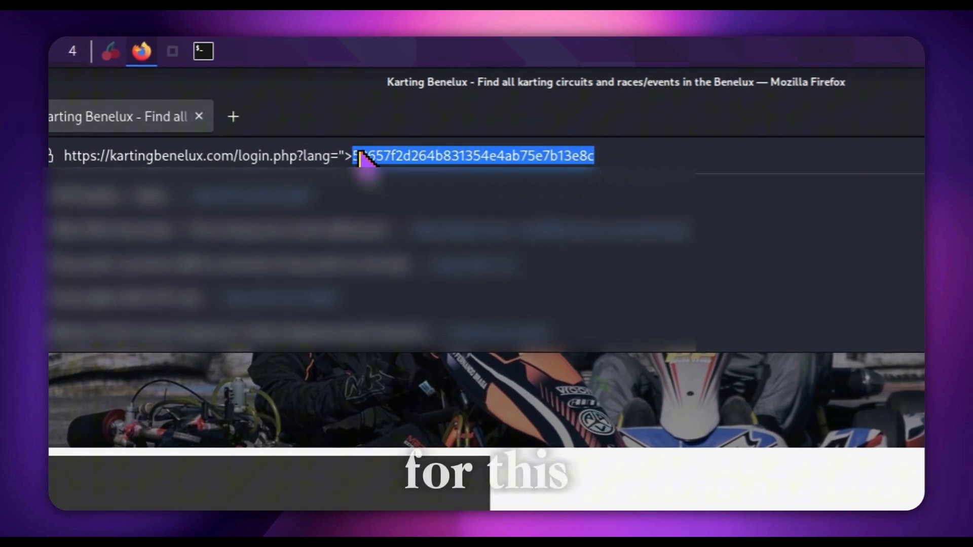
right_click(553, 409)
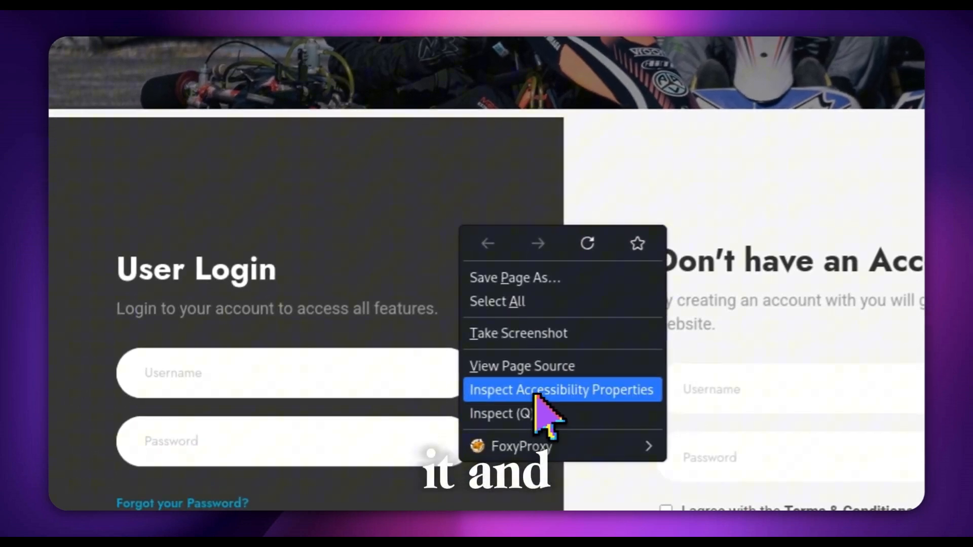
click(521, 366)
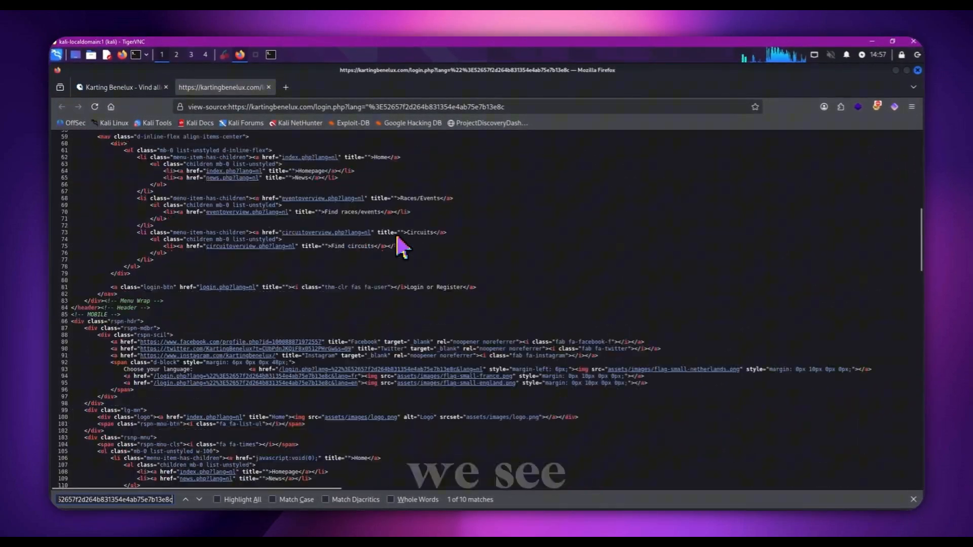
Scroll through all 10 highlighted marker matches in the login page source.
scroll(down, 3)
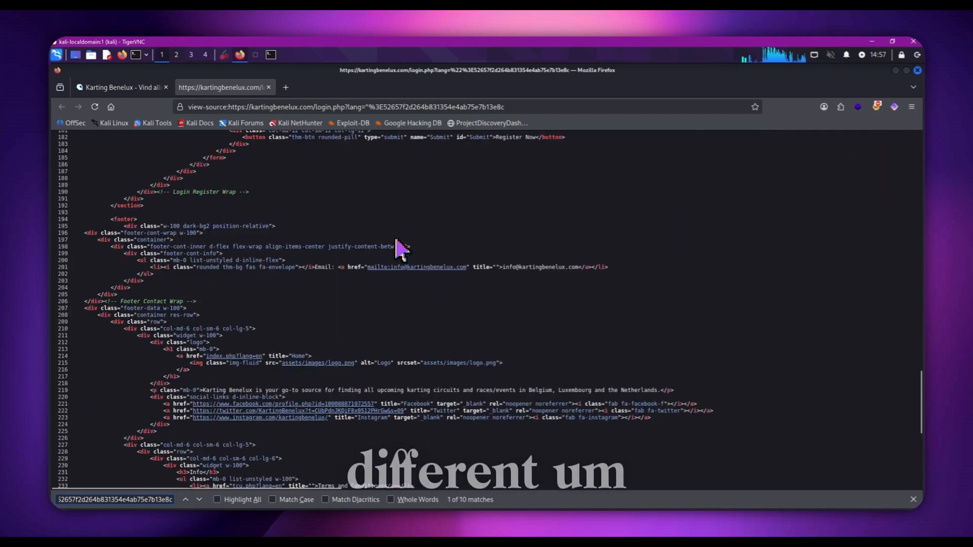
scroll(down, 3)
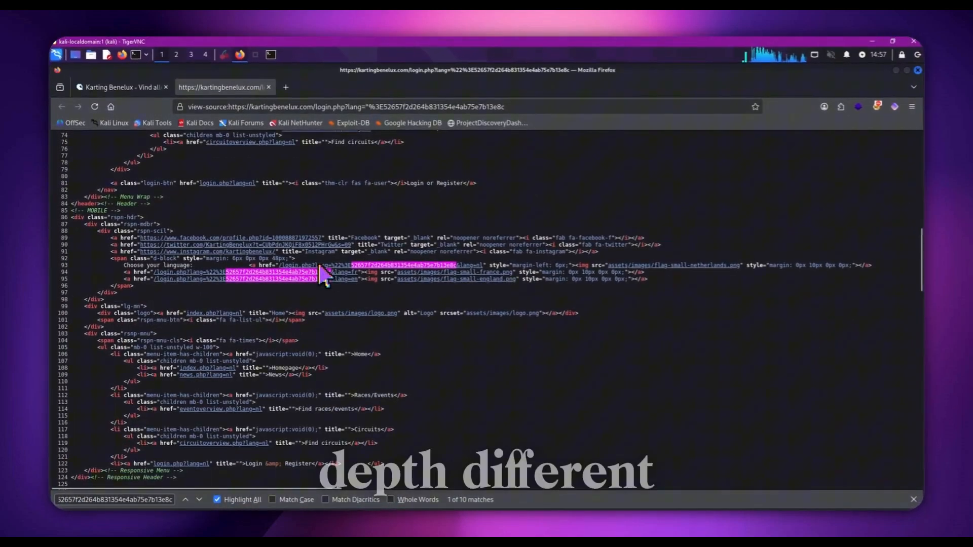
scroll(down, 3)
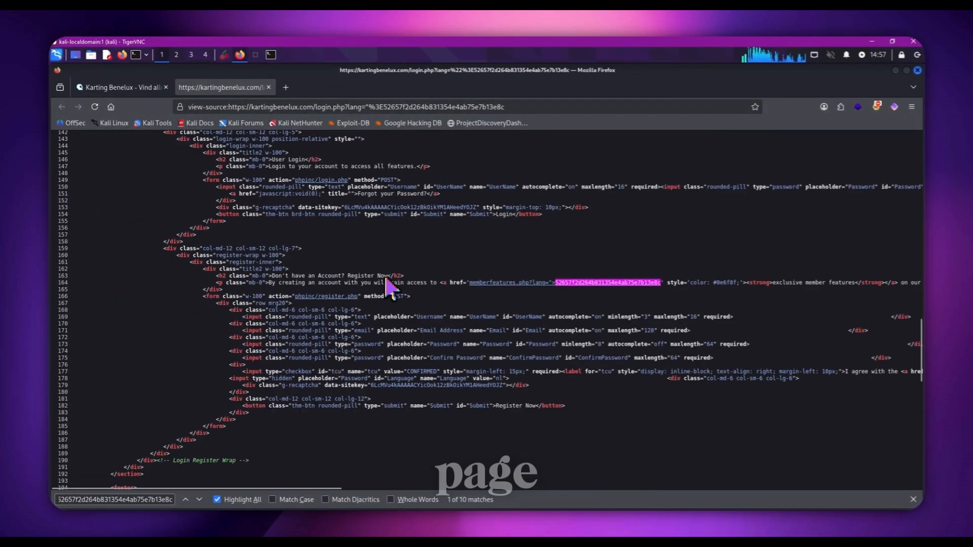
scroll(down, 3)
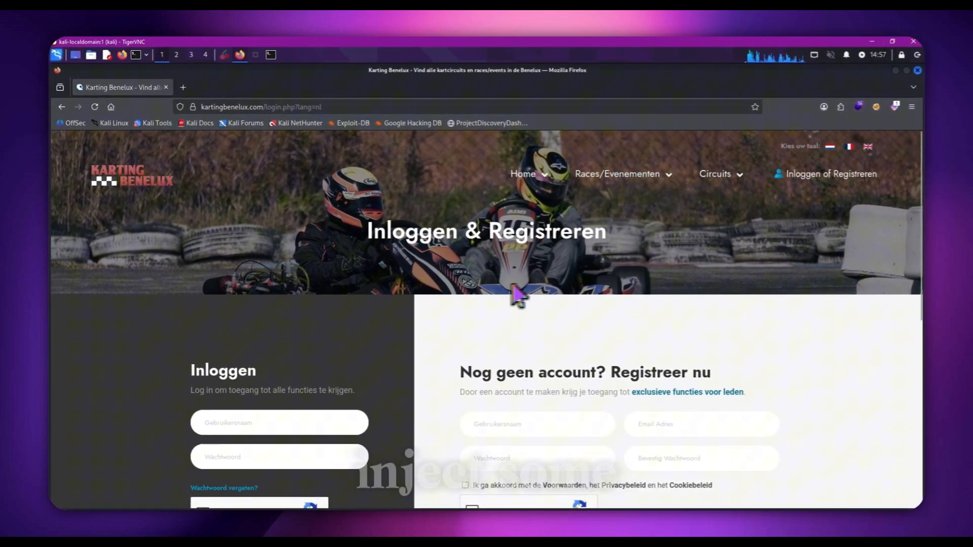
mouse_move(543, 274)
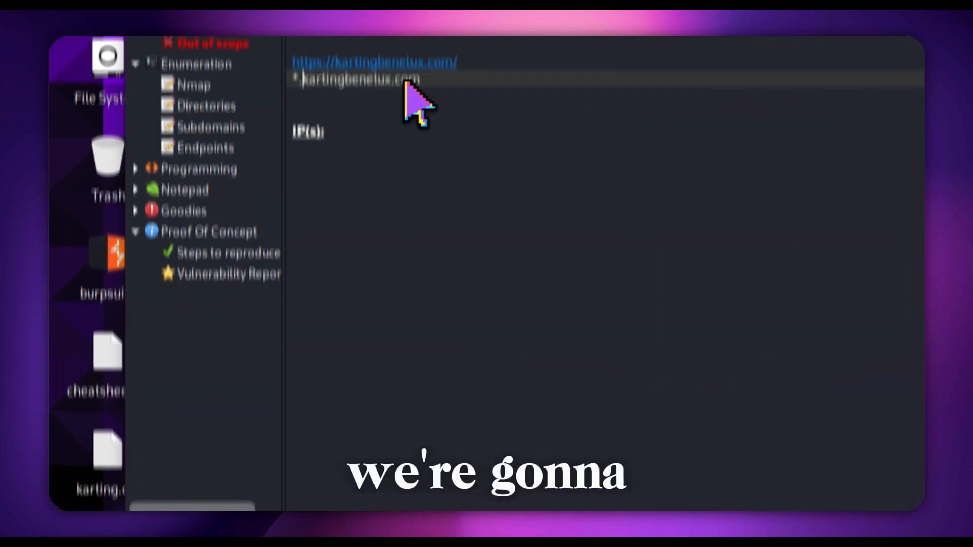
Copy the encoded HACKED proof-of-concept URL from the Steps to reproduce note.
click(230, 359)
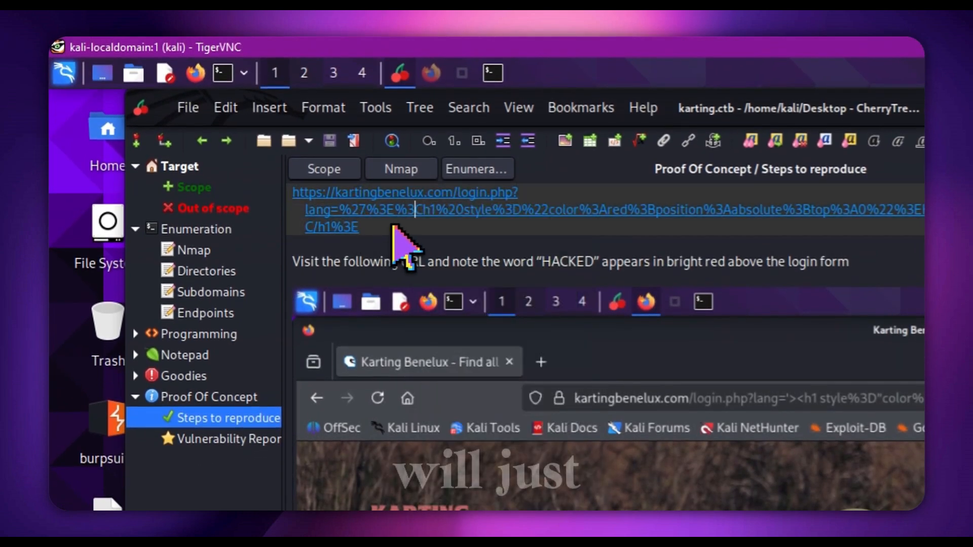
right_click(404, 242)
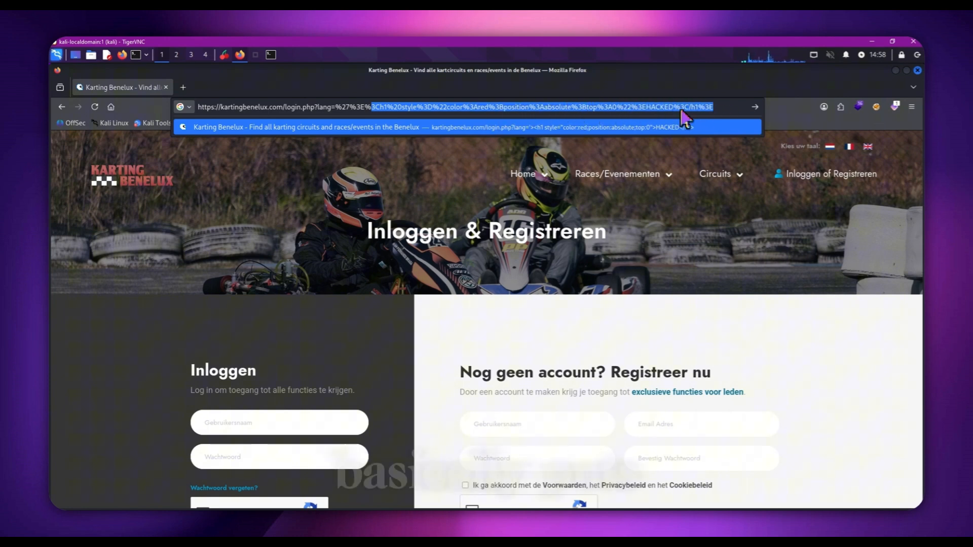
mouse_move(769, 99)
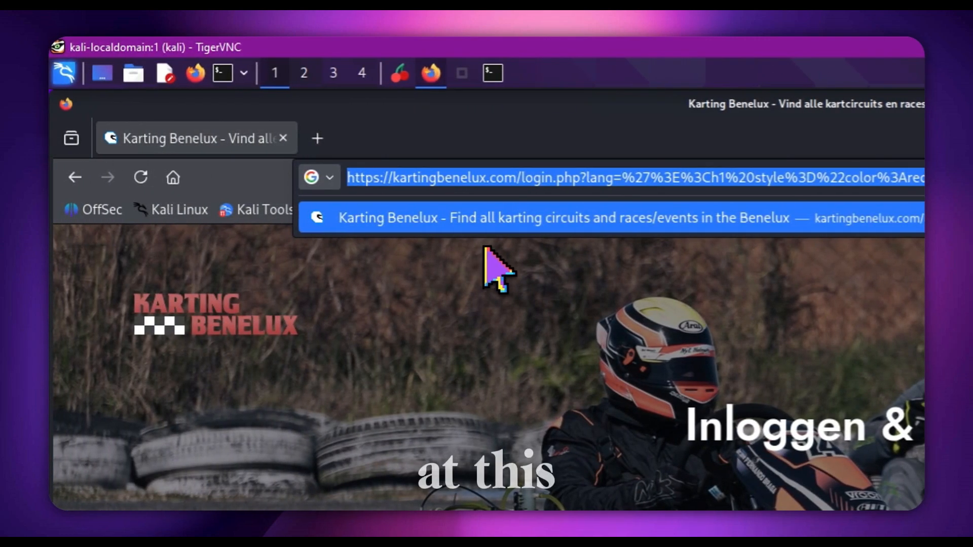
Decode the payload URL on urldecoder.org and select the red HACKED h1 portion.
click(317, 138)
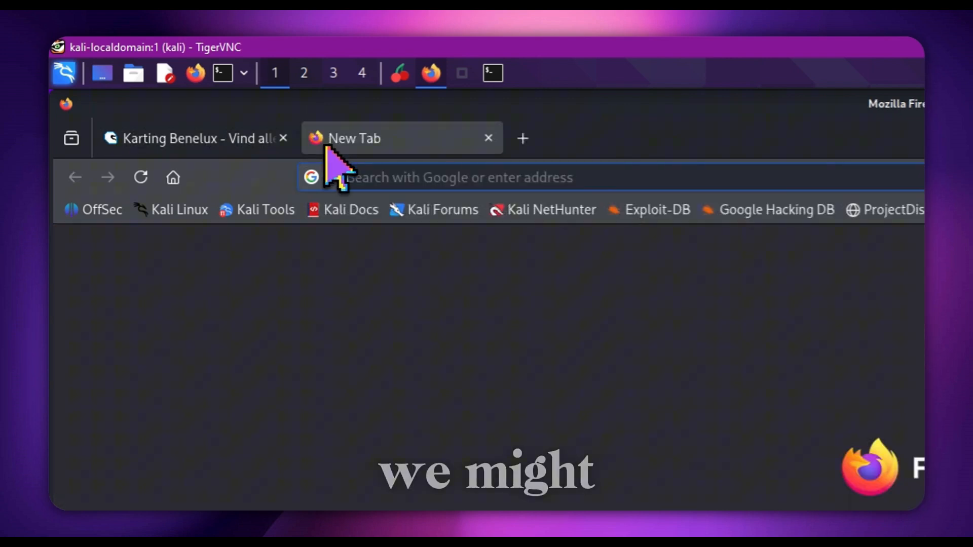
text(url decod)
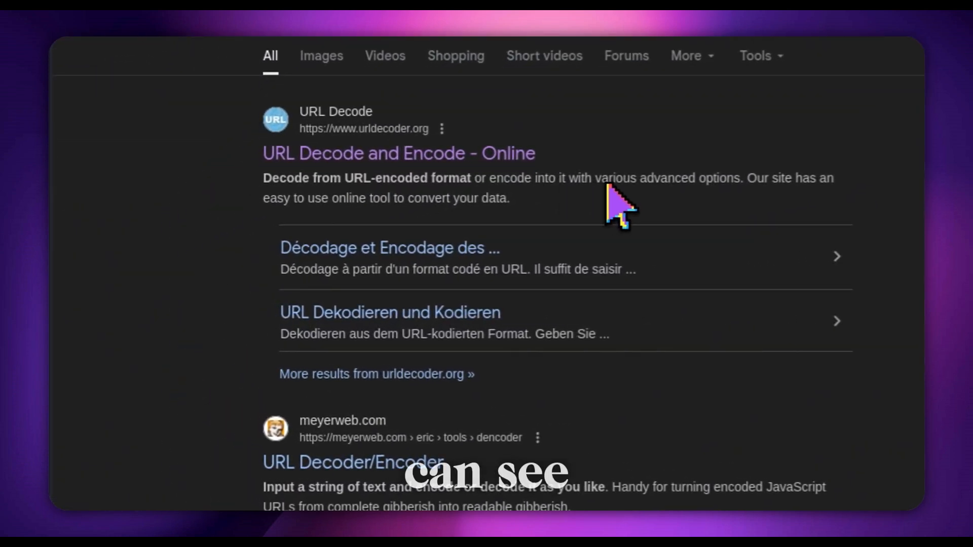
click(398, 154)
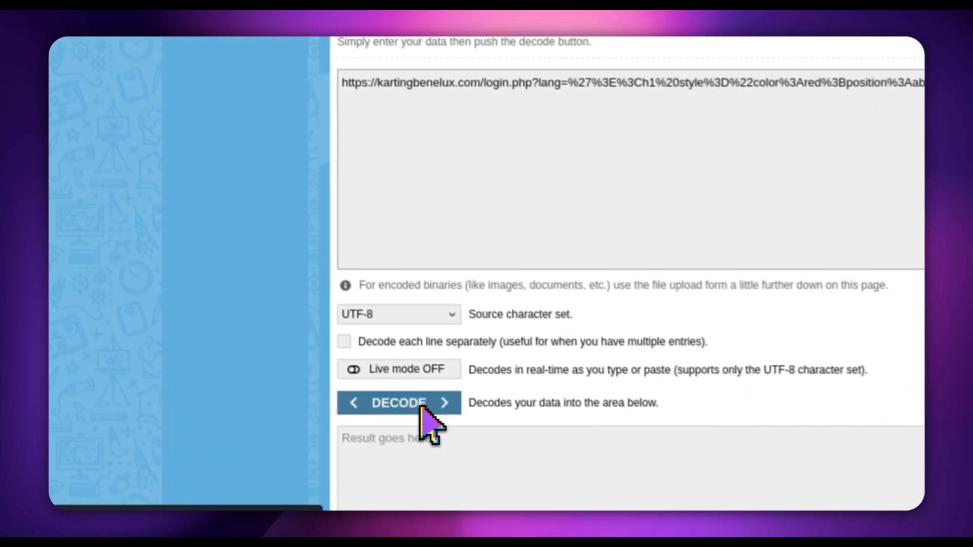
click(399, 402)
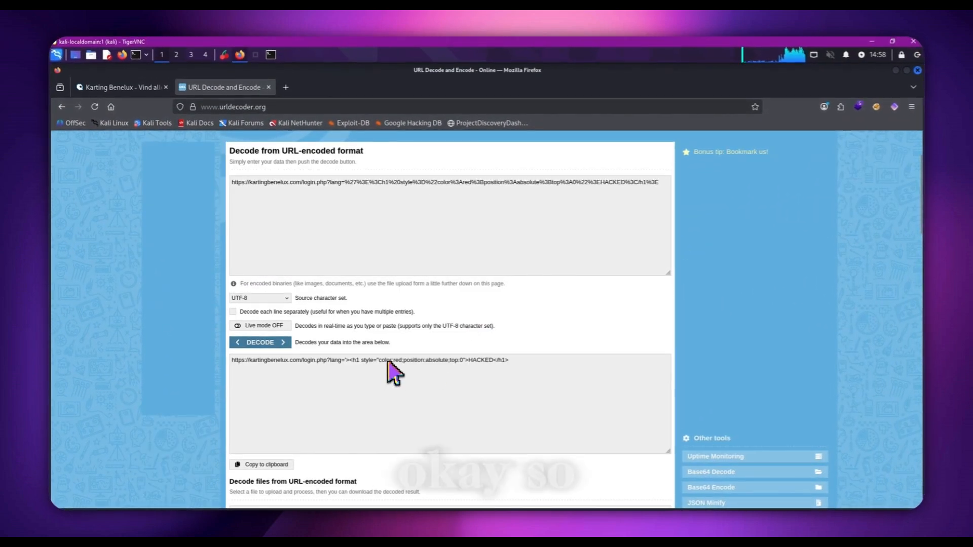
mouse_move(363, 370)
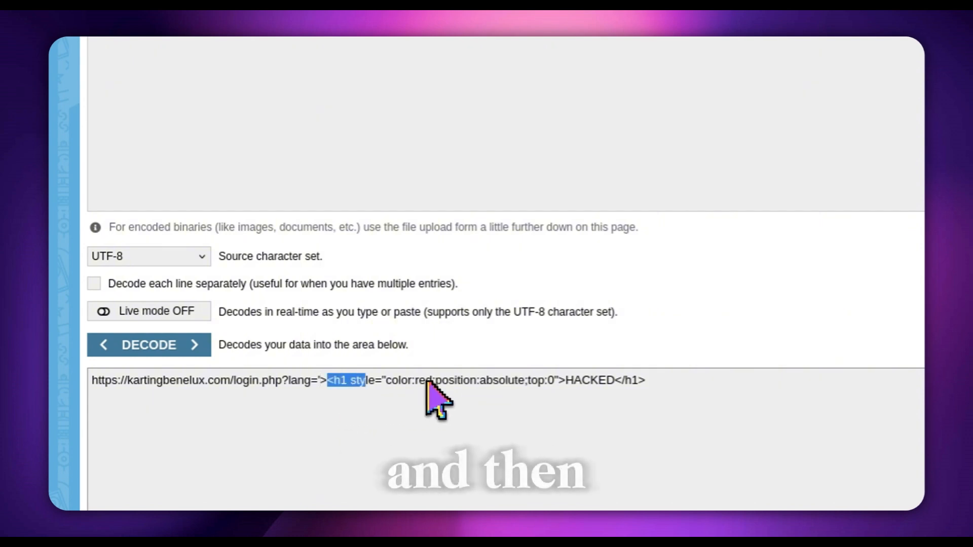
drag(435, 380, 645, 380)
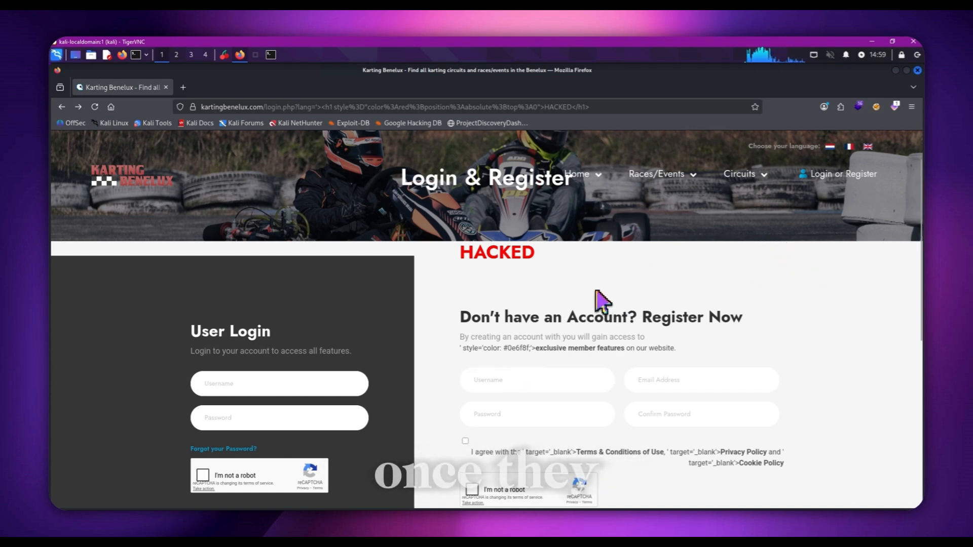
mouse_move(571, 357)
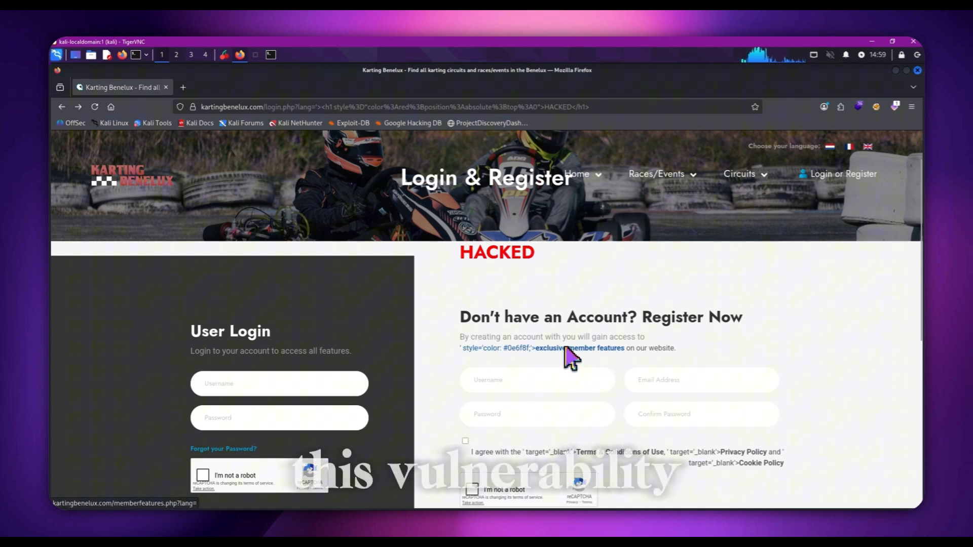
mouse_move(543, 366)
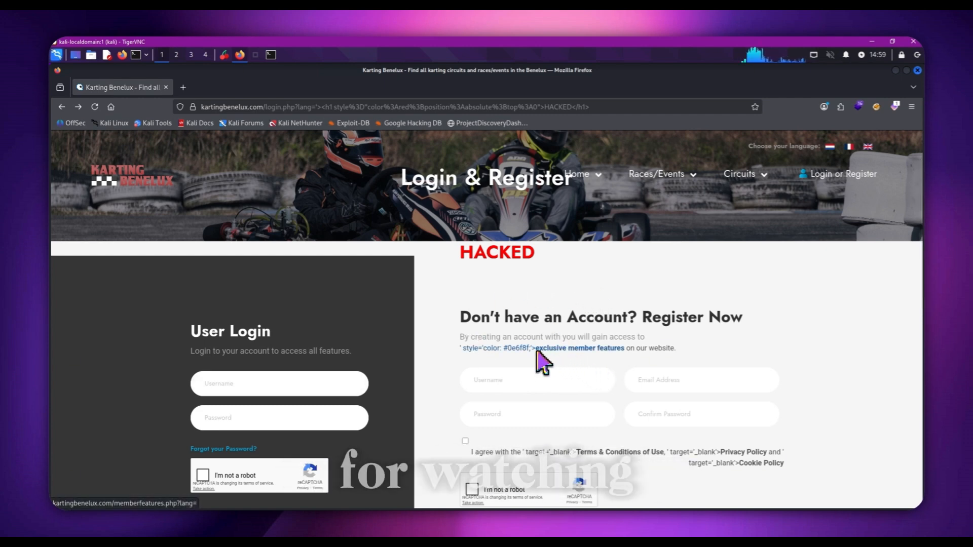